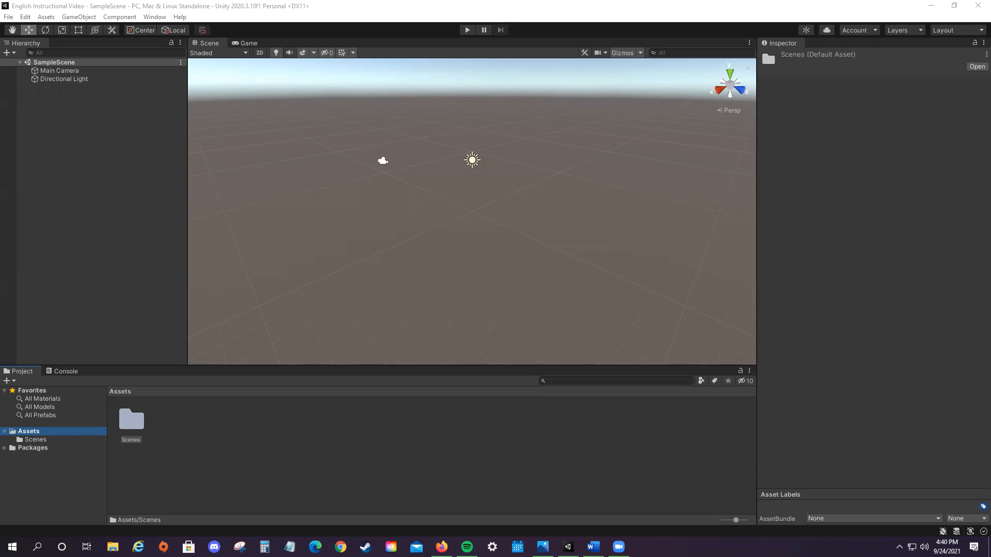
mouse_move(375, 157)
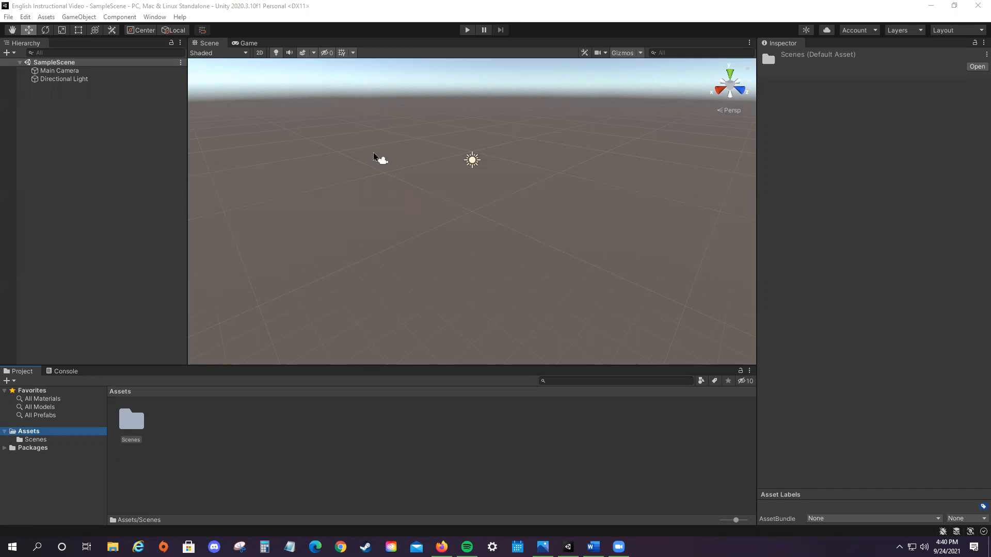
mouse_move(508, 427)
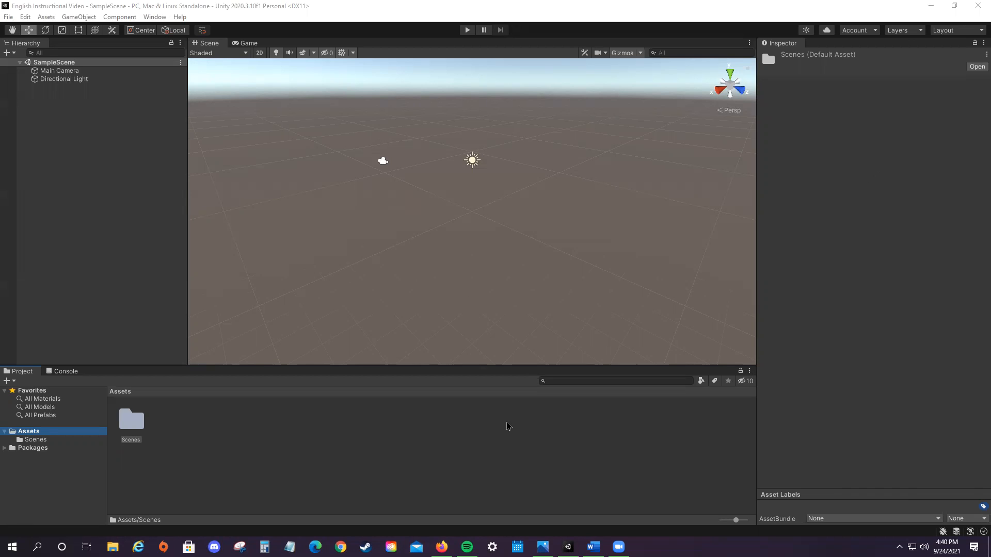
mouse_move(464, 539)
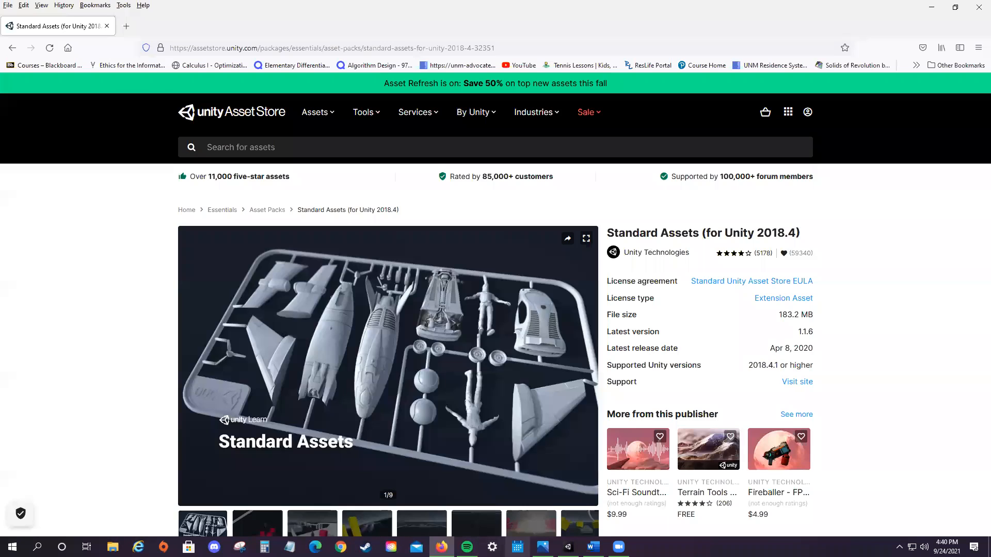
- Add the free Standard Assets package to My Assets, signing in with the Unity ID when prompted
scroll("down", 3)
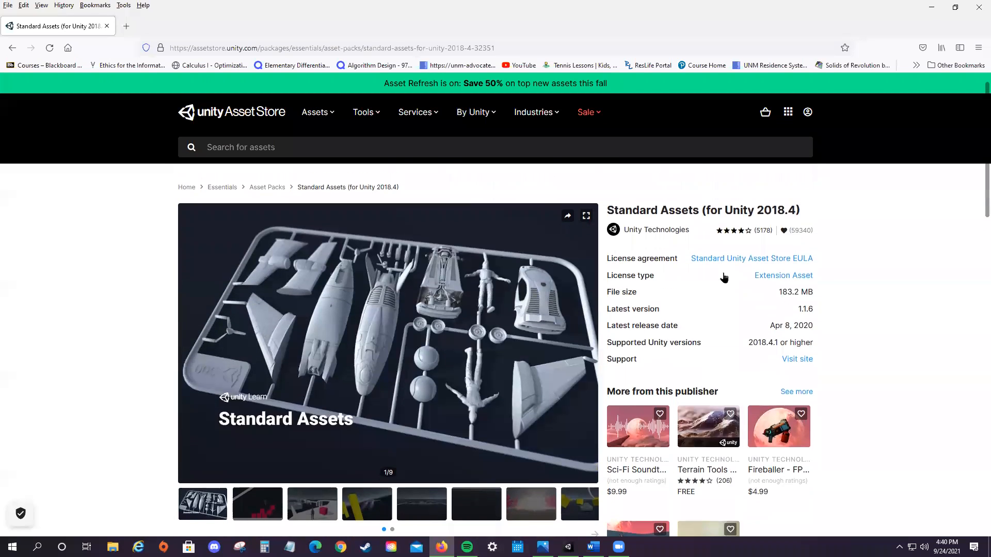
scroll("down", 3)
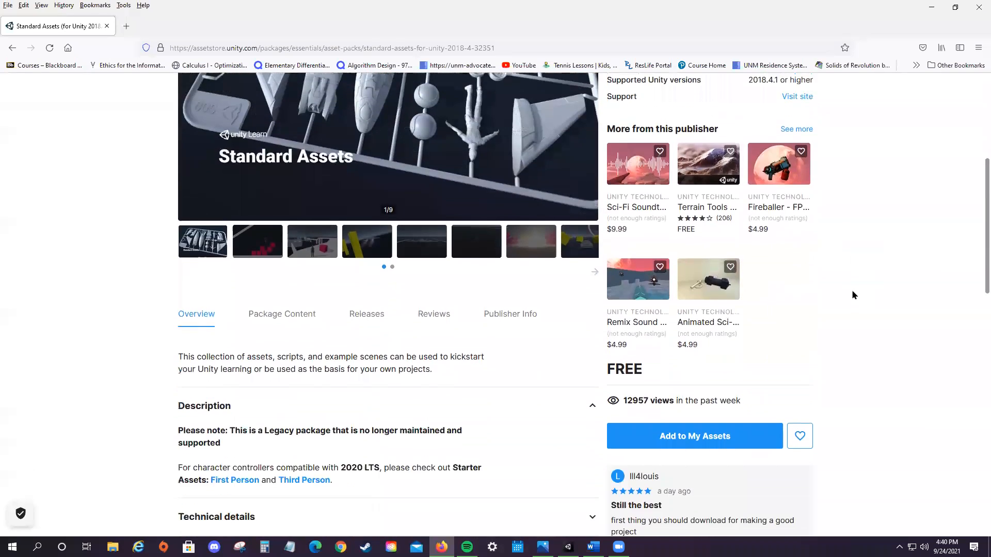
left_click(694, 436)
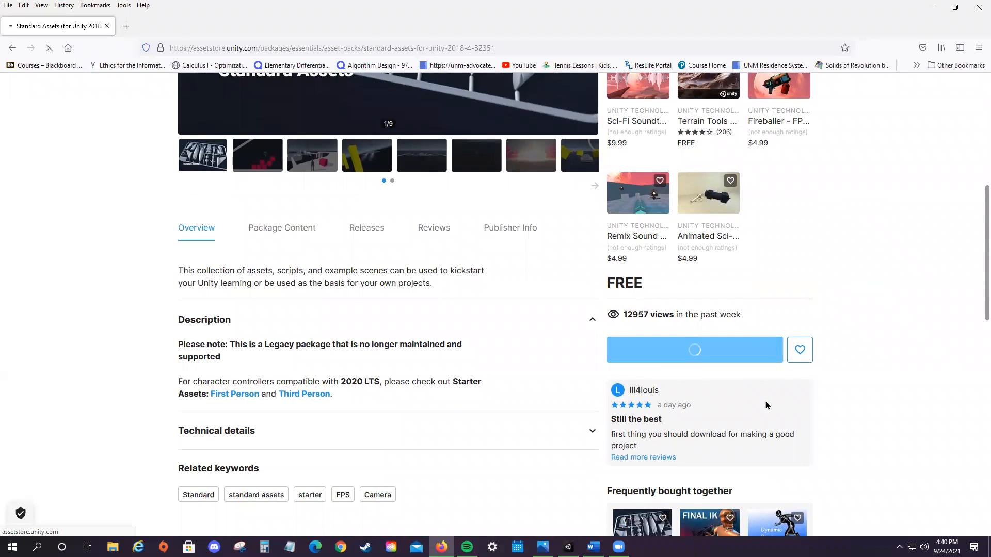
left_click(694, 350)
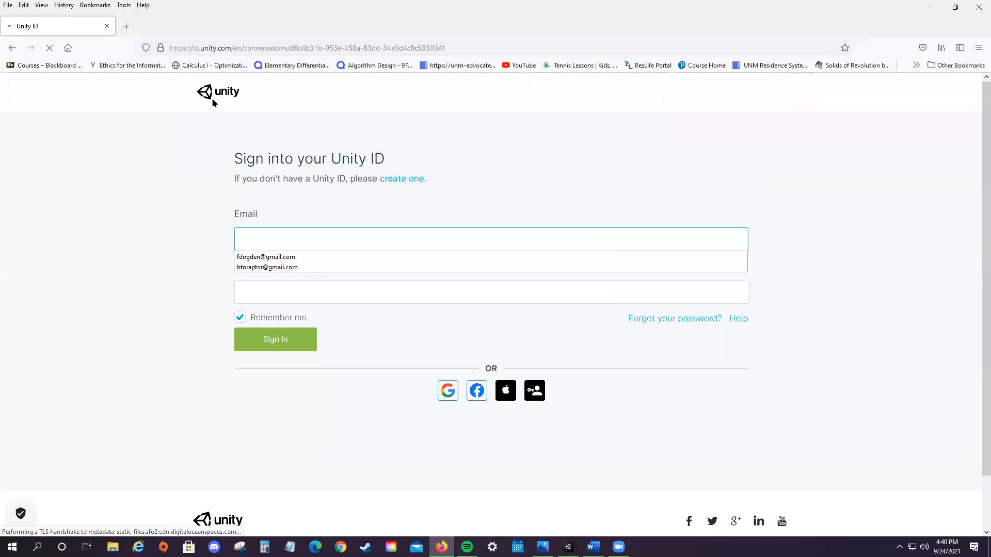
mouse_move(840, 253)
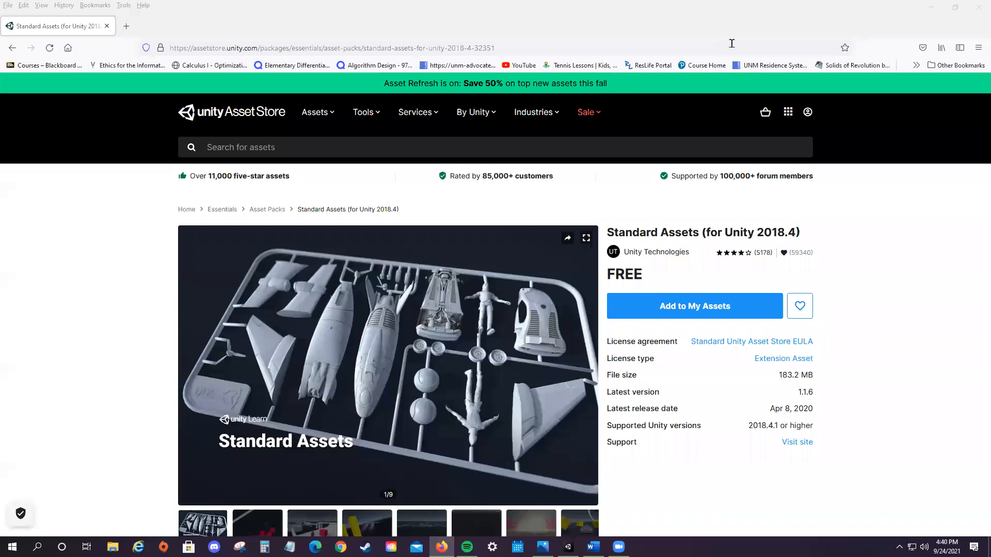
mouse_move(572, 428)
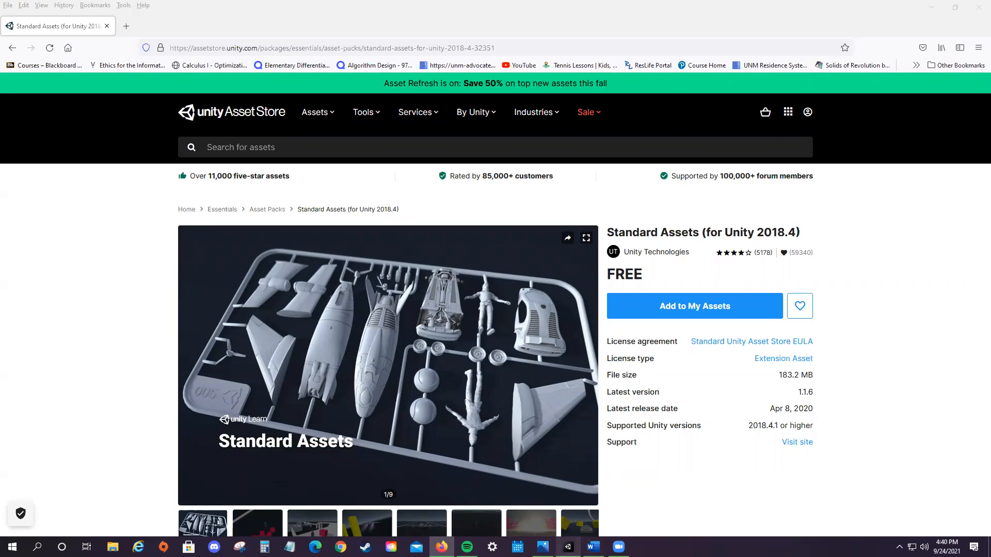
left_click(567, 547)
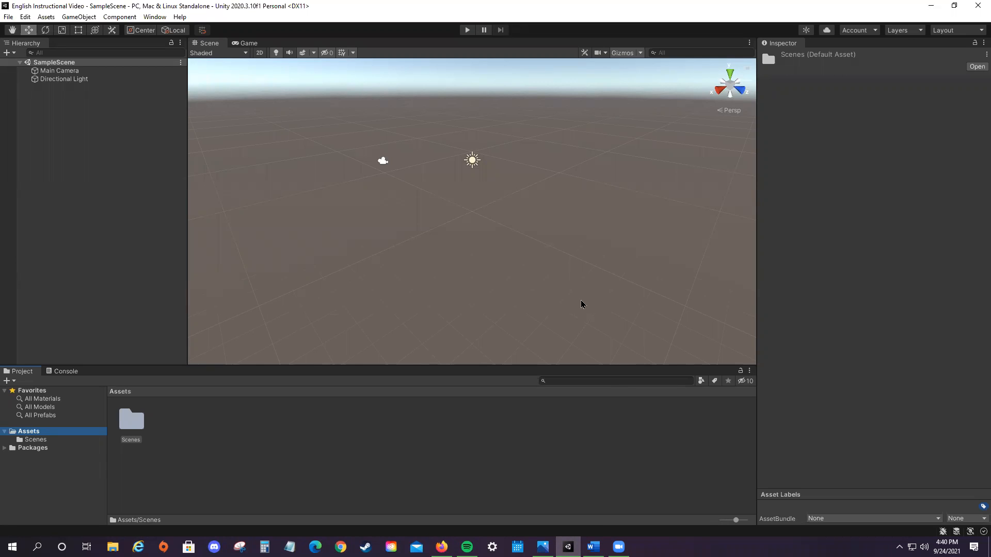
mouse_move(540, 298)
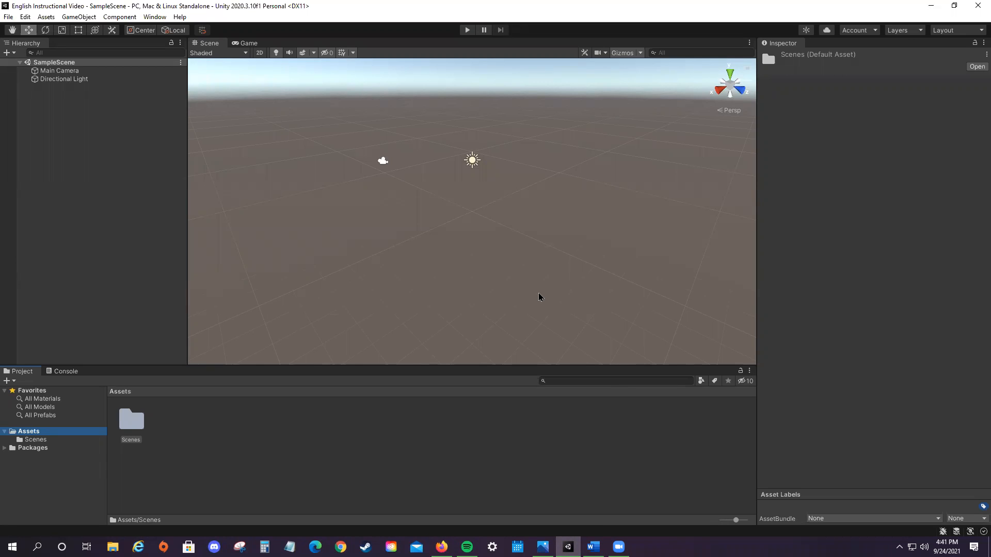
mouse_move(217, 95)
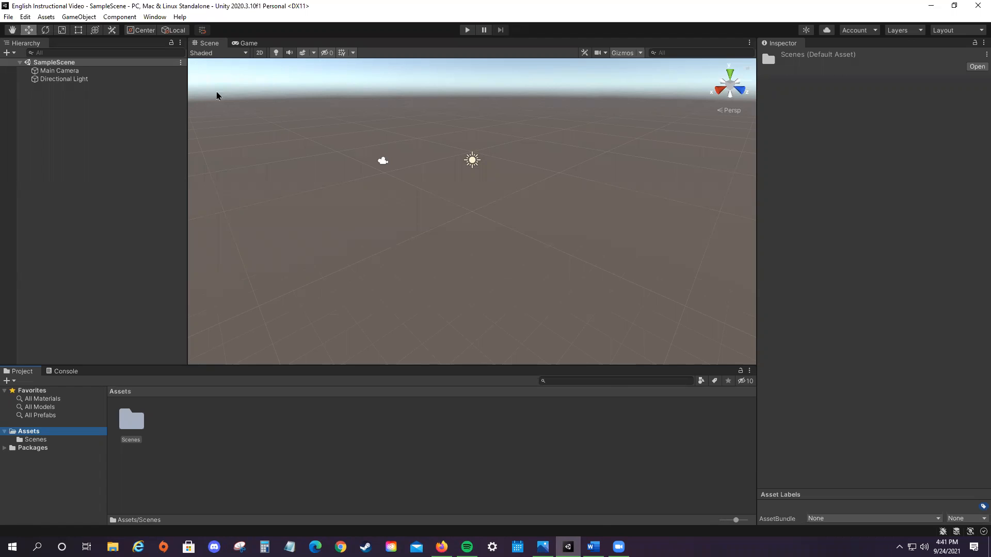
mouse_move(247, 12)
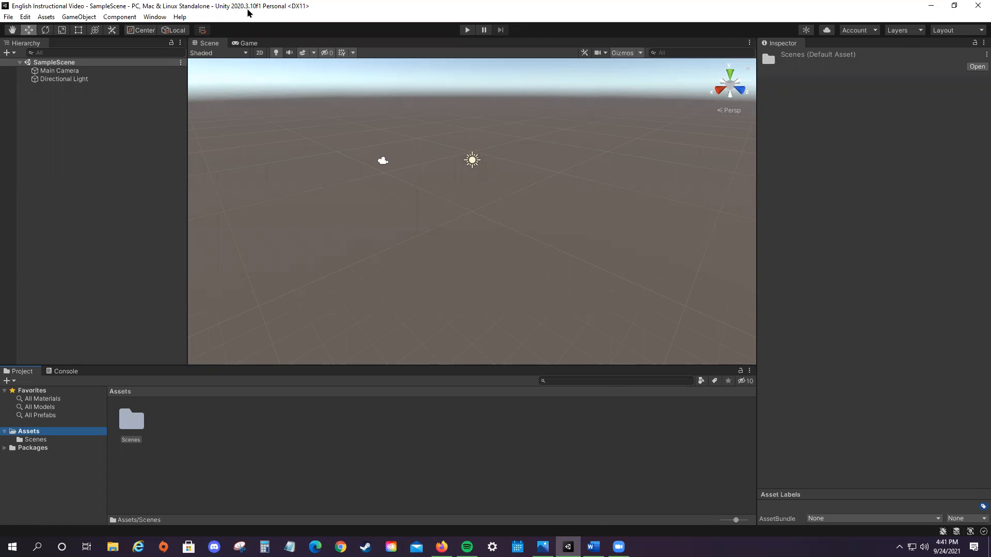
mouse_move(677, 340)
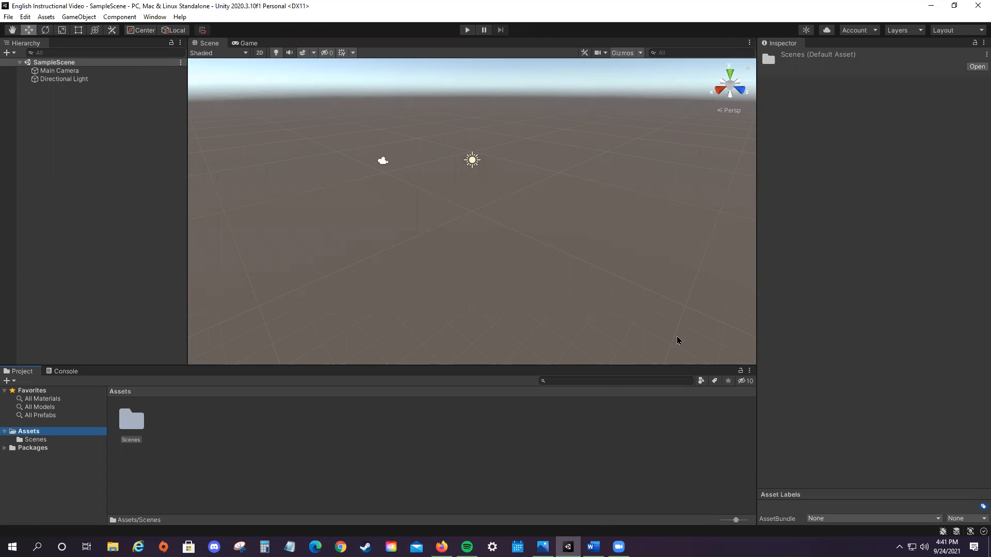
mouse_move(310, 184)
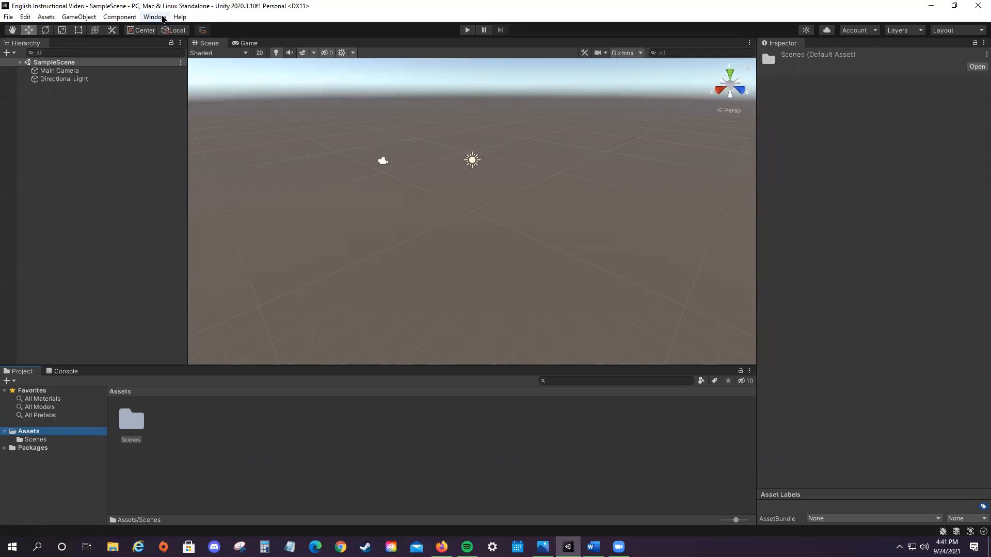
left_click(180, 16)
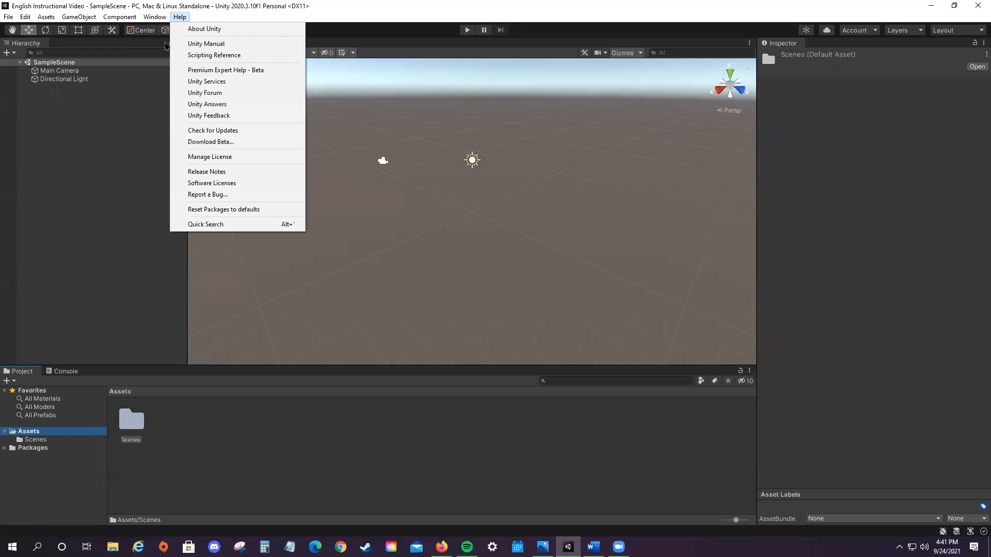
left_click(155, 17)
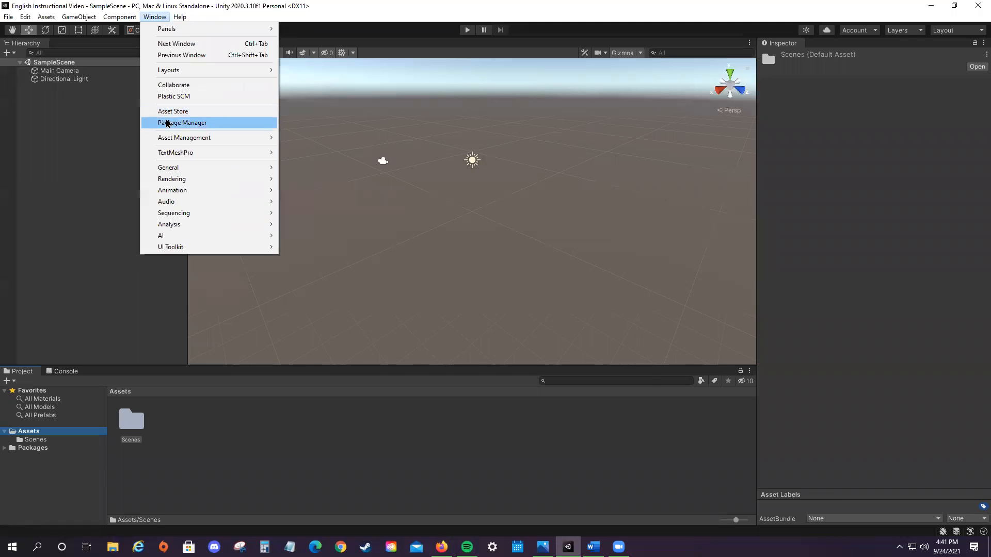
left_click(181, 122)
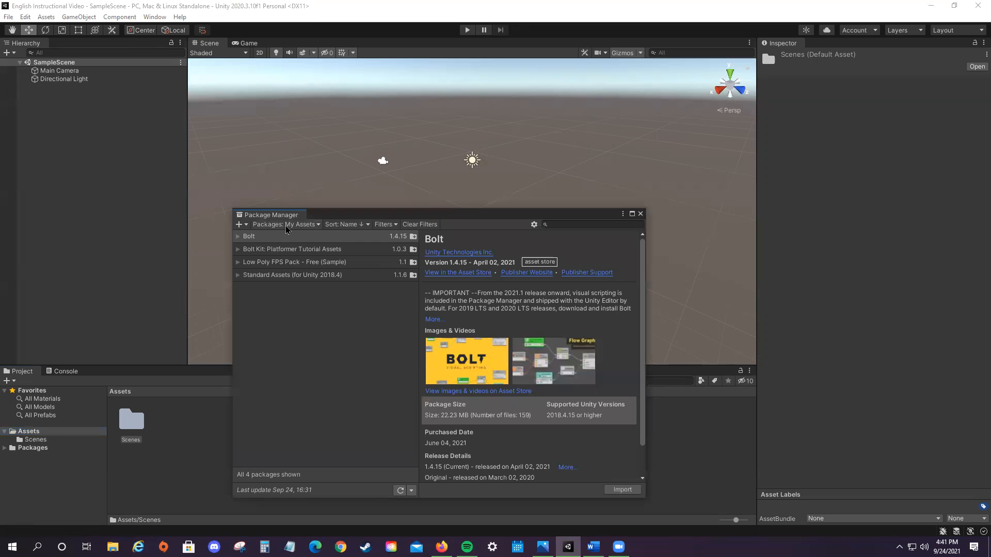
left_click(301, 224)
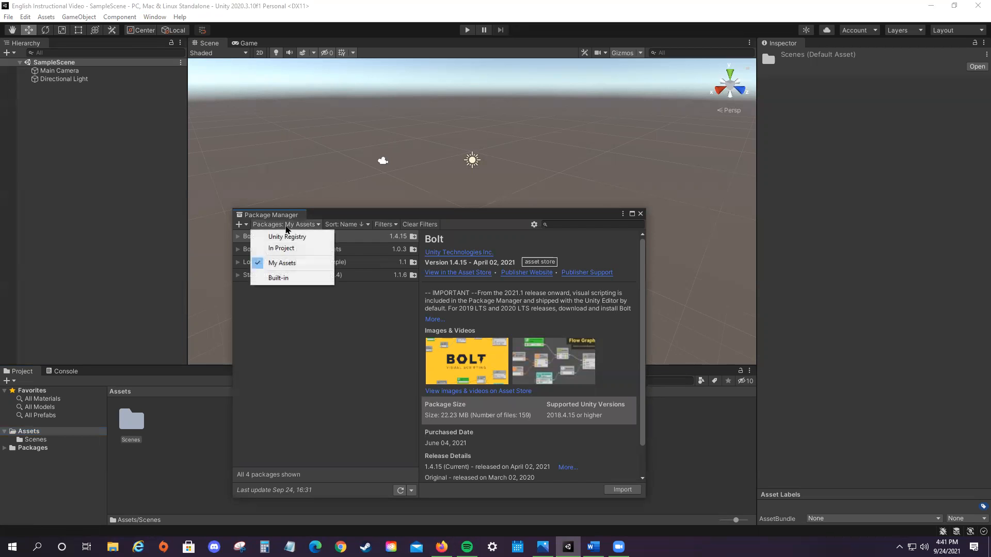
mouse_move(308, 270)
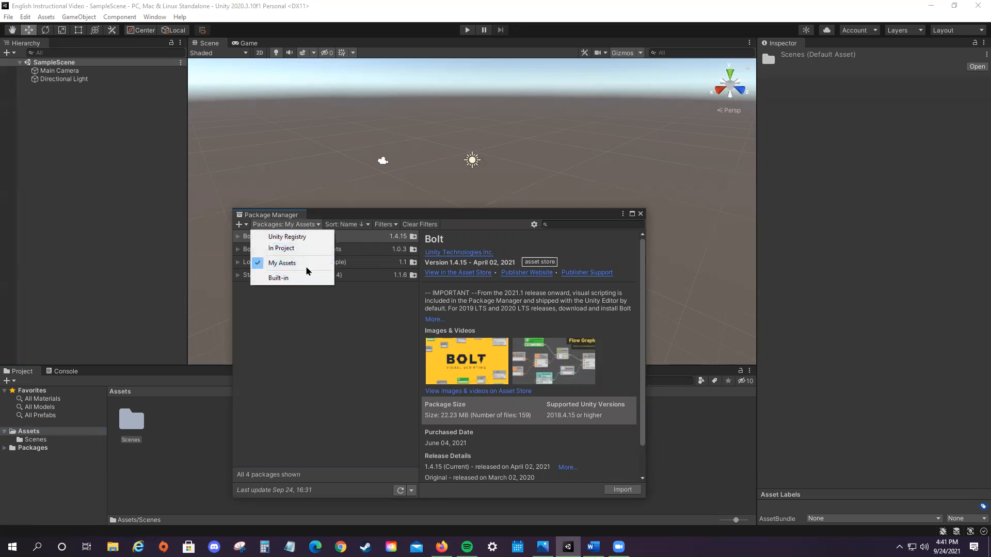
left_click(280, 263)
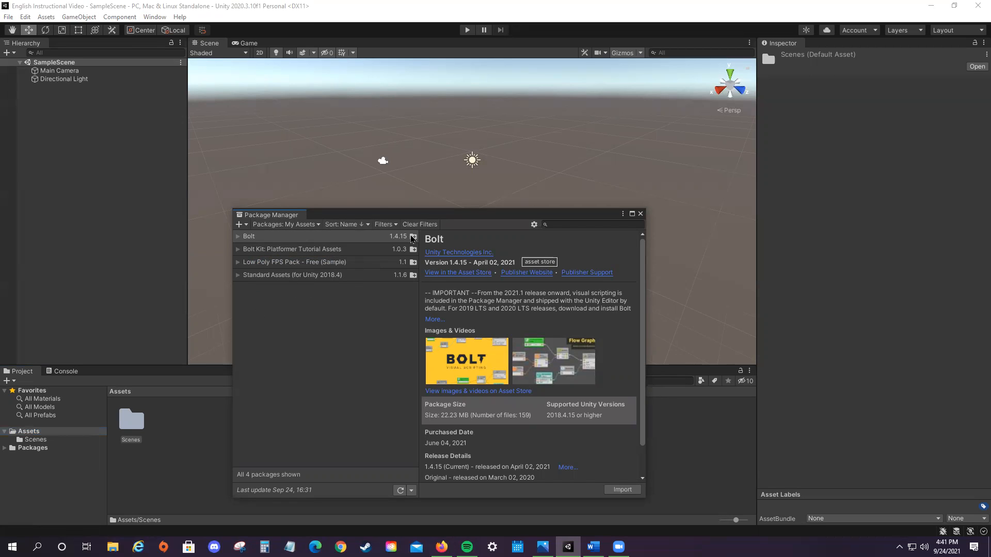
mouse_move(292, 284)
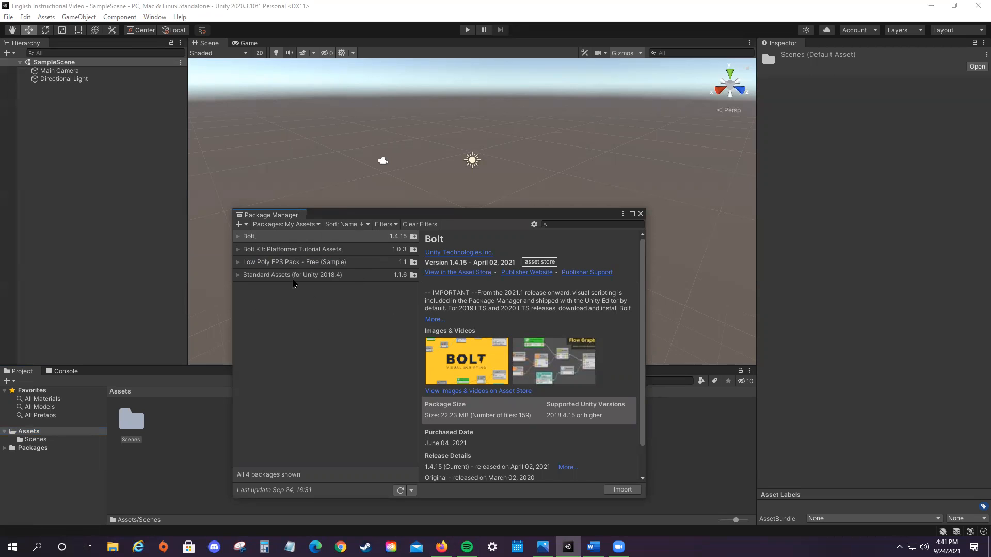
mouse_move(356, 314)
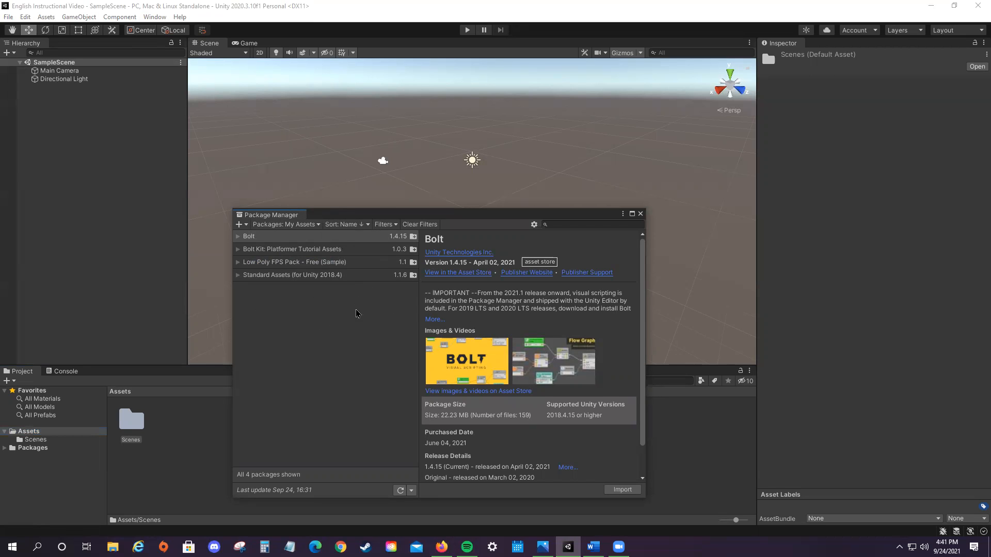
left_click(293, 275)
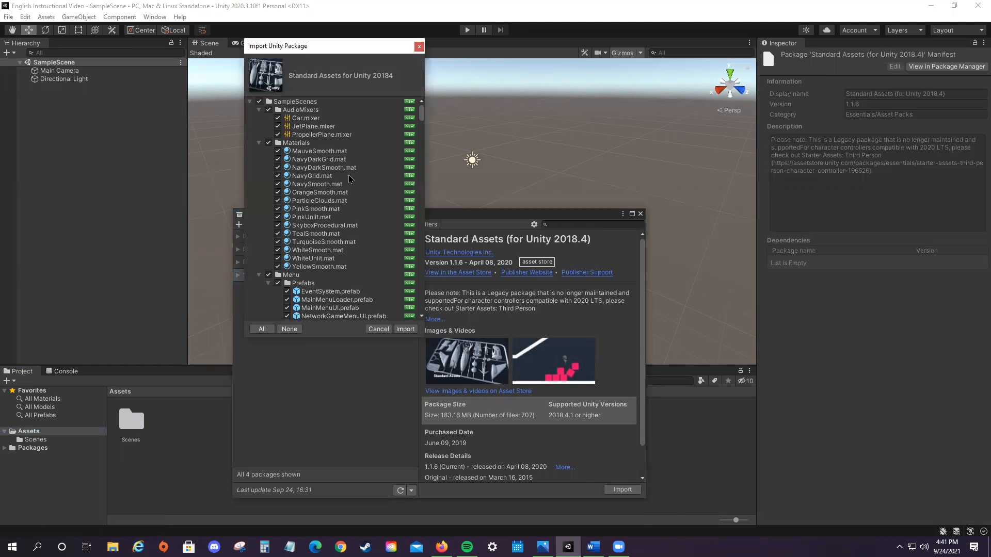
- Import all checked files of the Standard Assets package, creating the SampleScenes folder
scroll("down", 3)
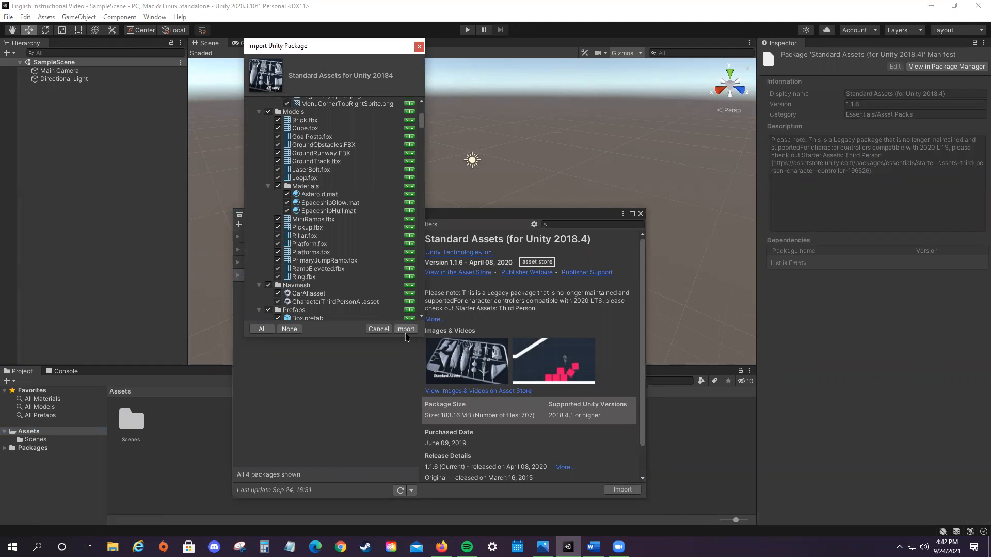
left_click(378, 328)
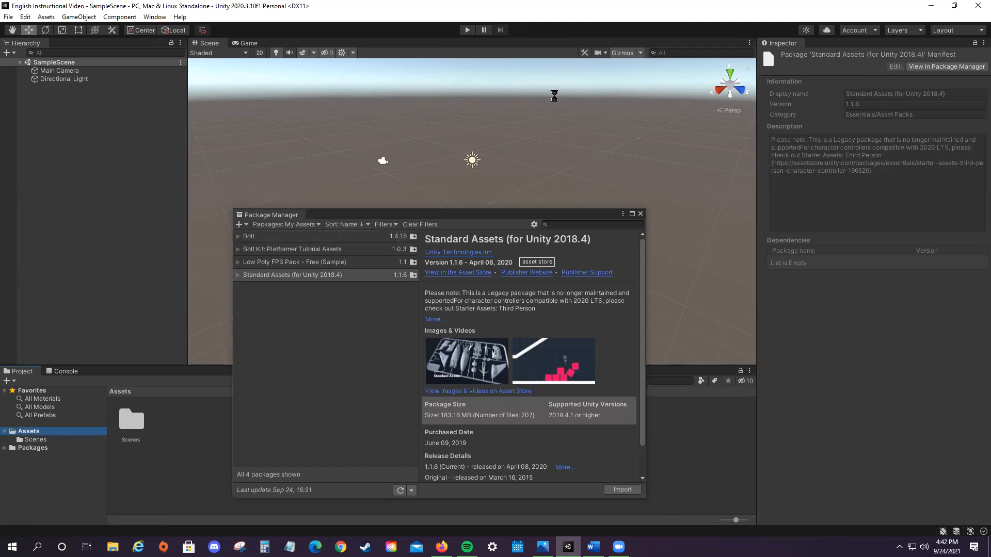
left_click(620, 490)
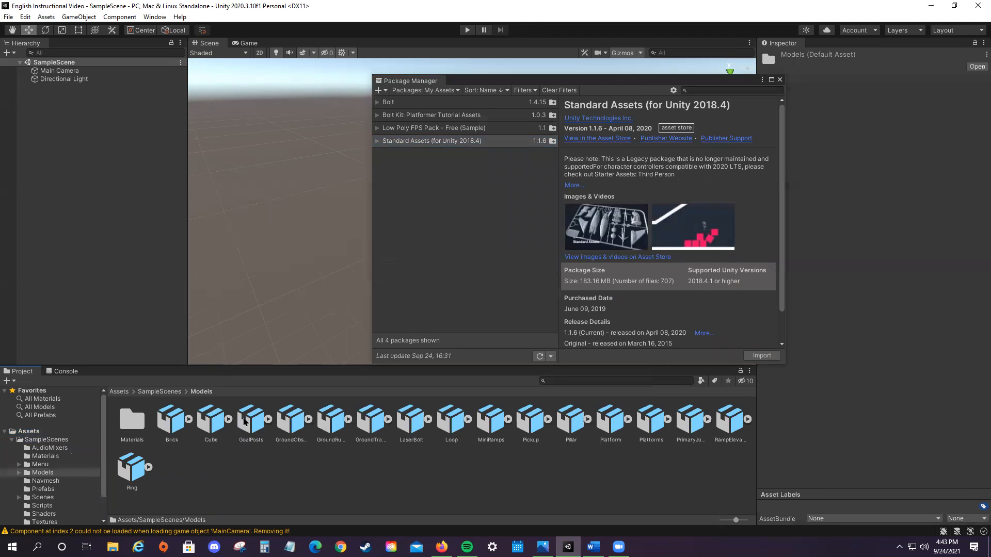
- Browse Assets/SampleScenes/Models and place the Pillar and Pickup models in the scene
double_click(132, 421)
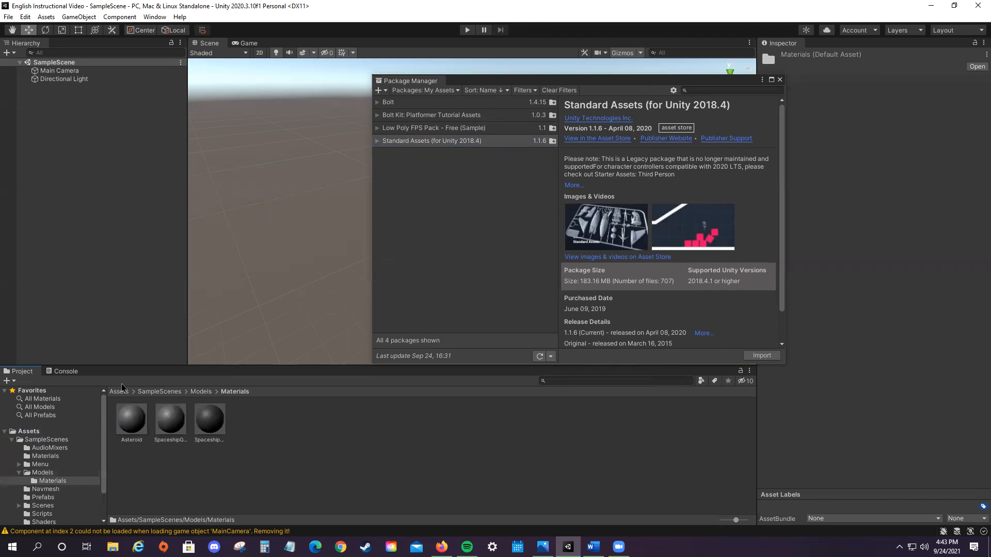
left_click(201, 391)
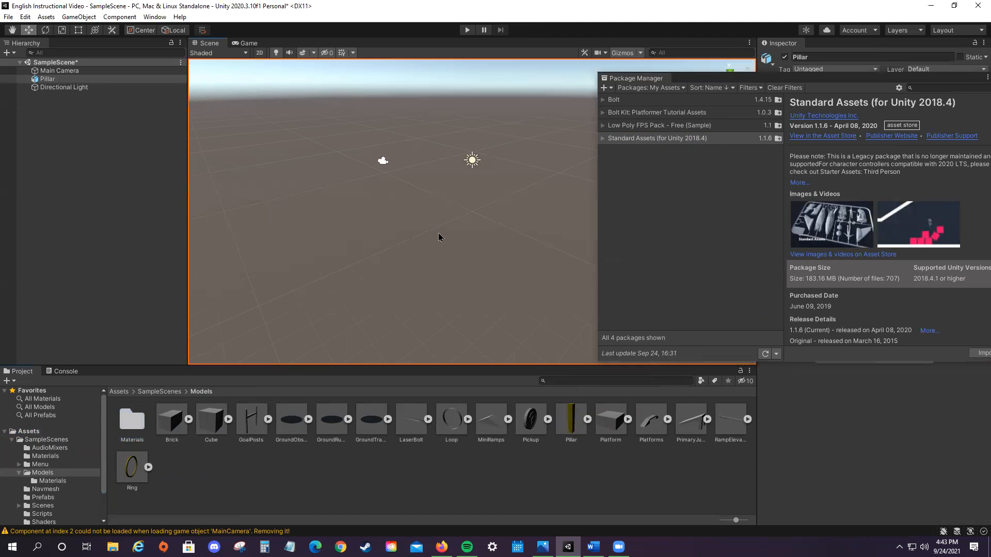
left_click(47, 79)
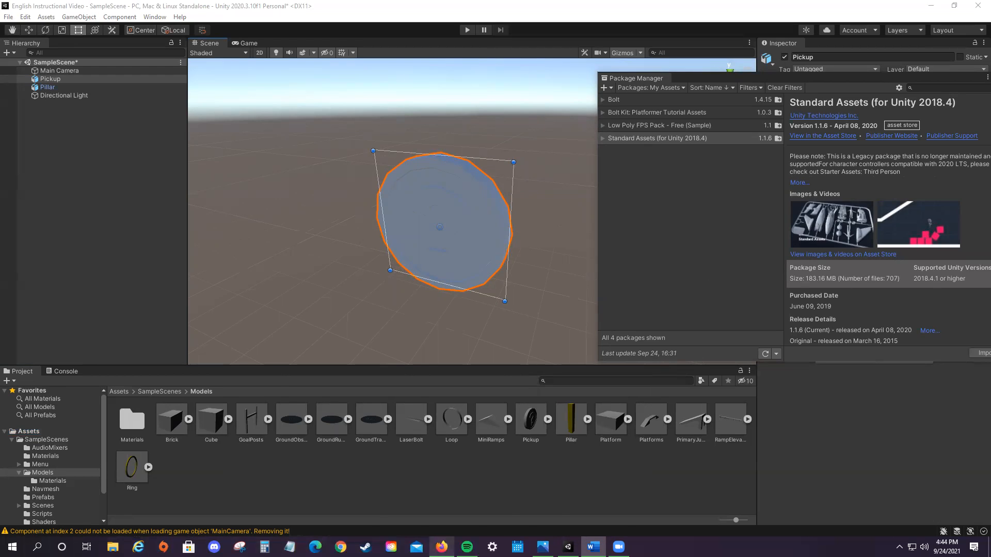
- Check Standard Assets' supported Unity versions (2018.4.1 or higher), then minimise the browser
left_click(822, 135)
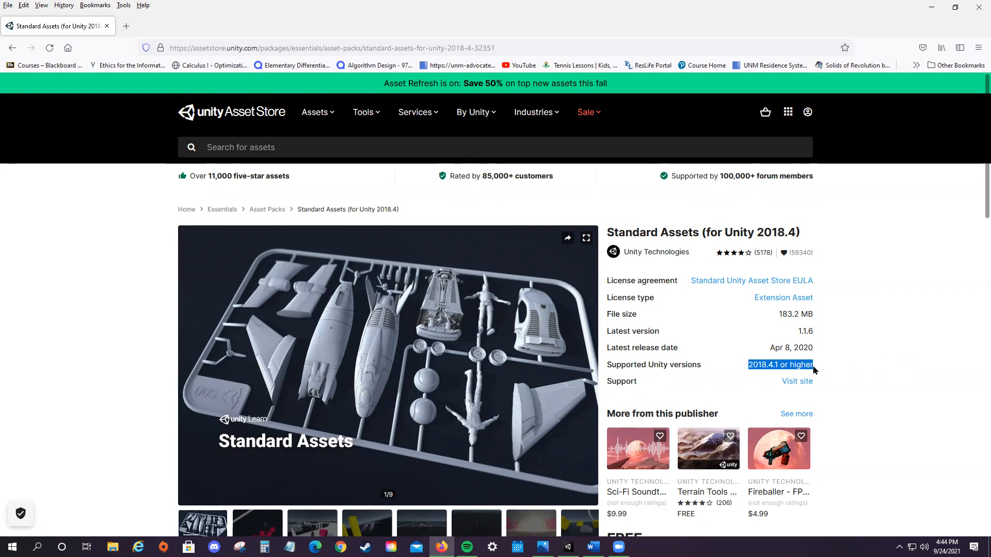
left_click(762, 364)
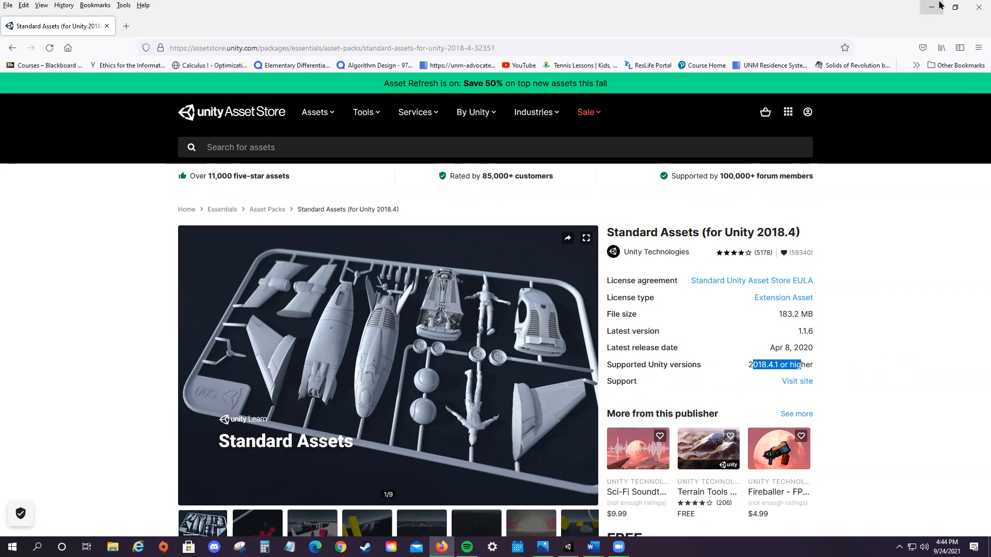
left_click(540, 547)
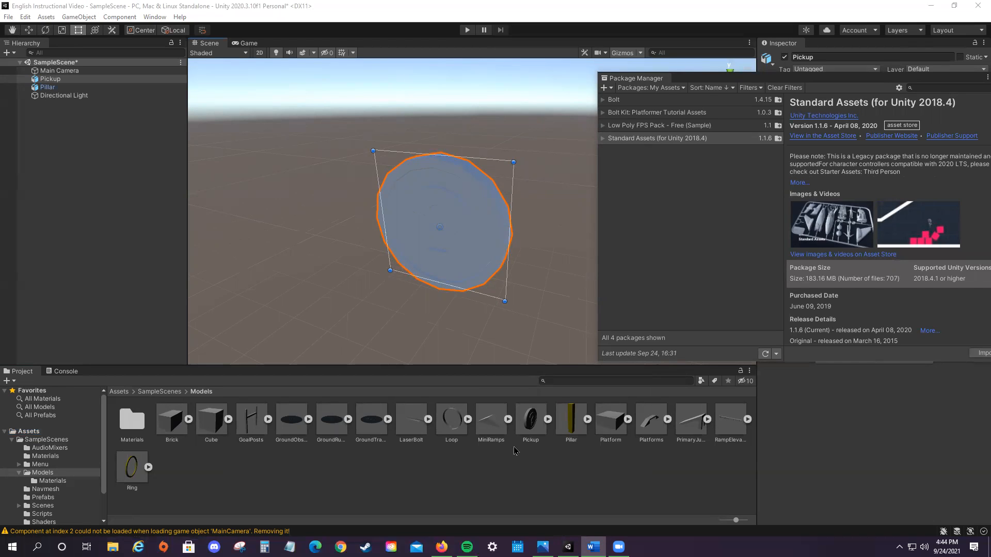
mouse_move(558, 399)
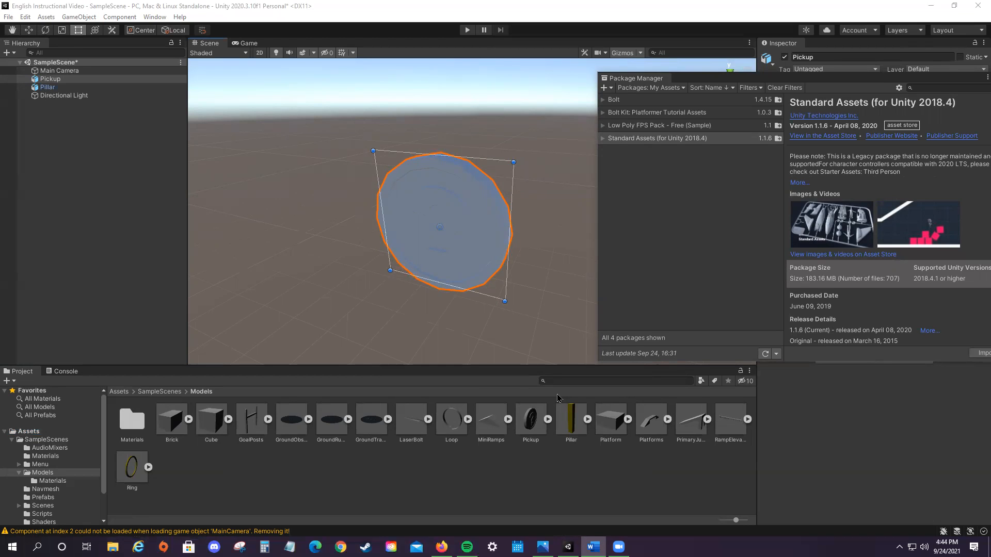
mouse_move(565, 326)
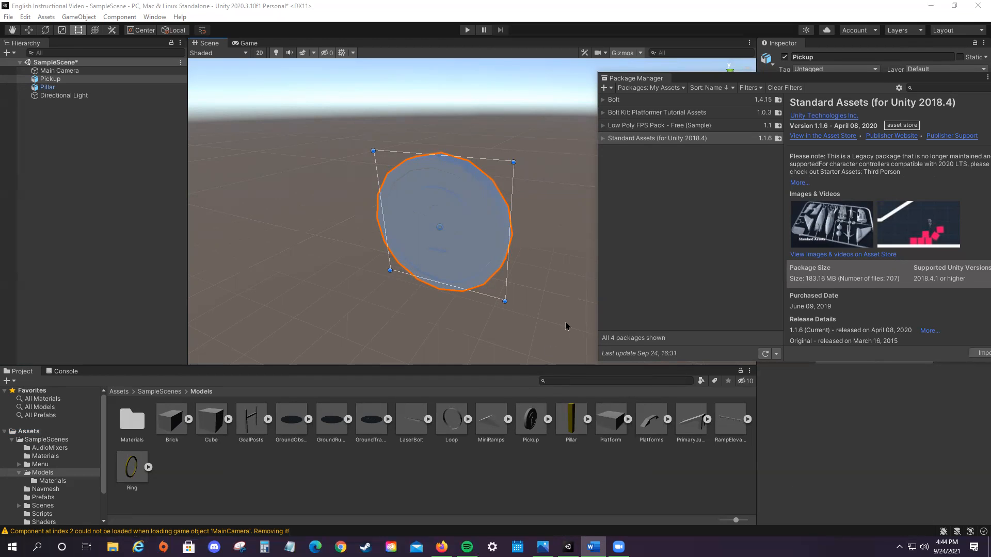